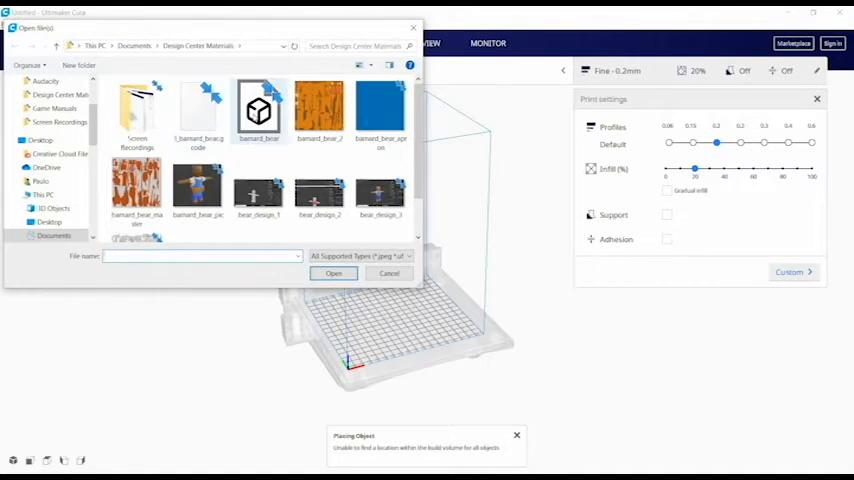
Import the 3D model file from the Open dialog onto the build plate
click(332, 272)
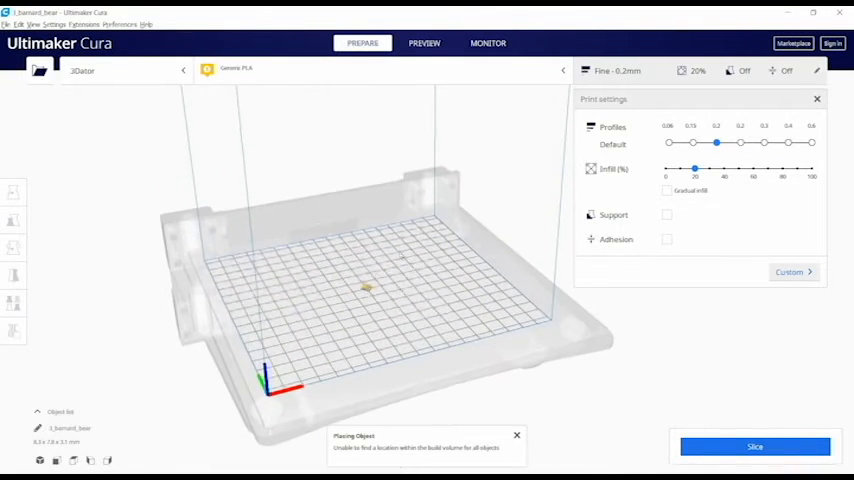
Select the model and scale it up uniformly to a larger size on the bed
click(14, 248)
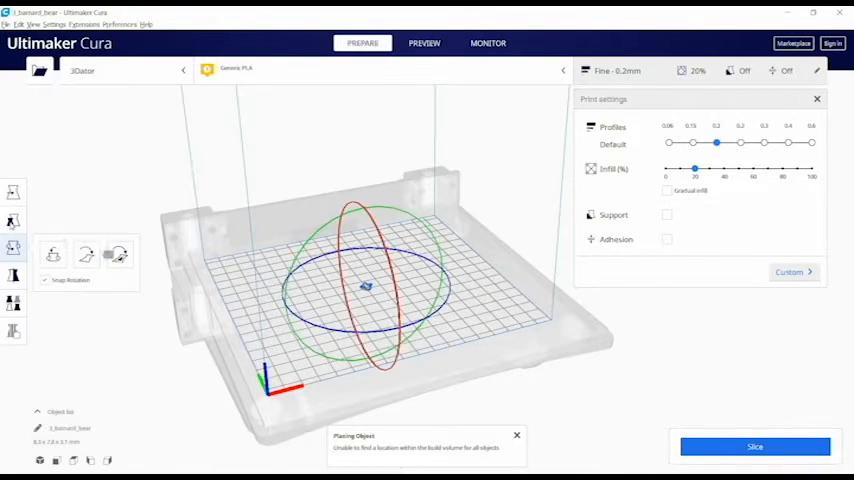
click(14, 246)
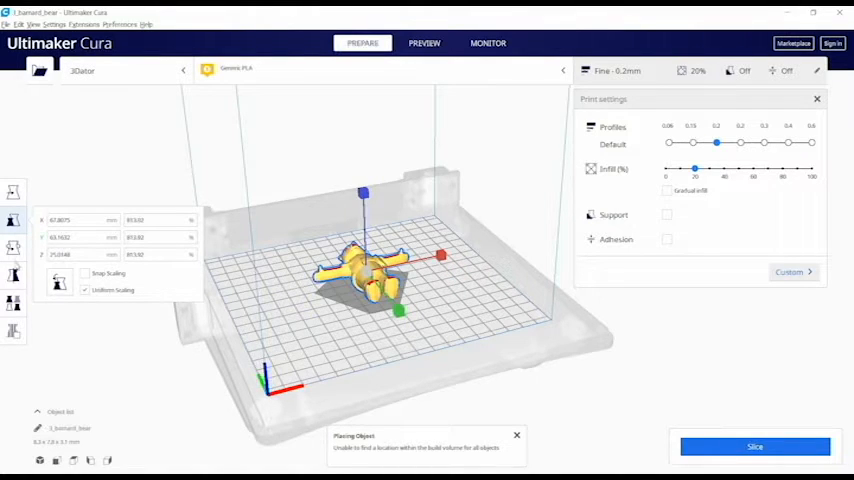
Rotate the selected model into an upright orientation on the bed
click(14, 248)
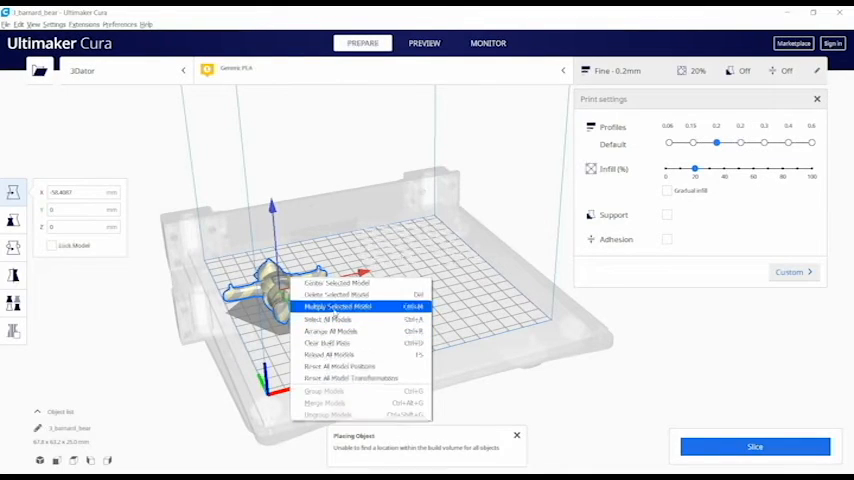
Dismiss the context menu and lay the model flat at the bed centre
click(336, 306)
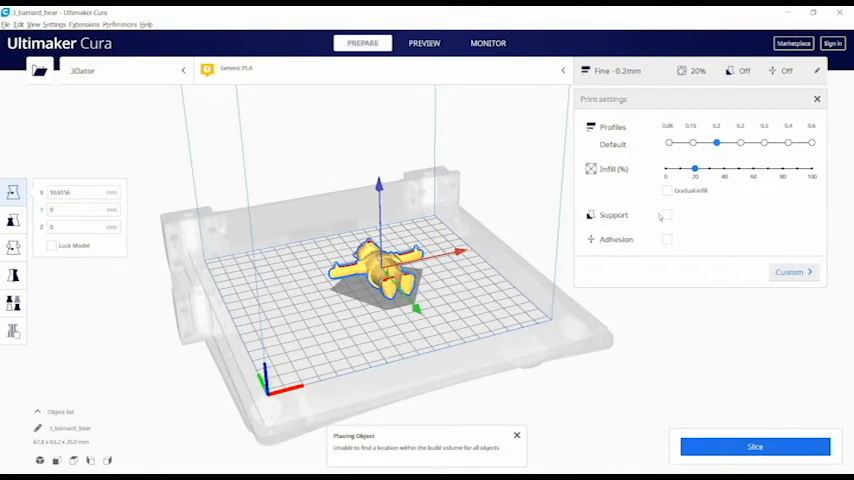
Enable support structures and build plate adhesion in the print settings
click(666, 216)
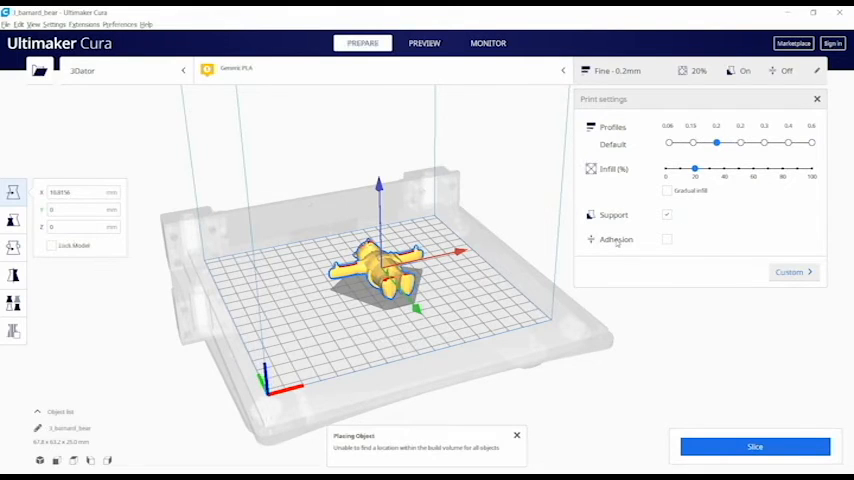
mouse_move(668, 240)
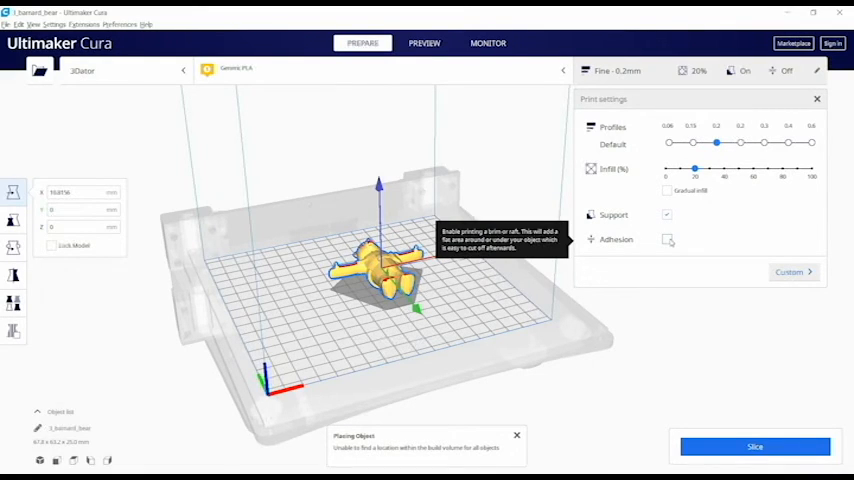
click(668, 240)
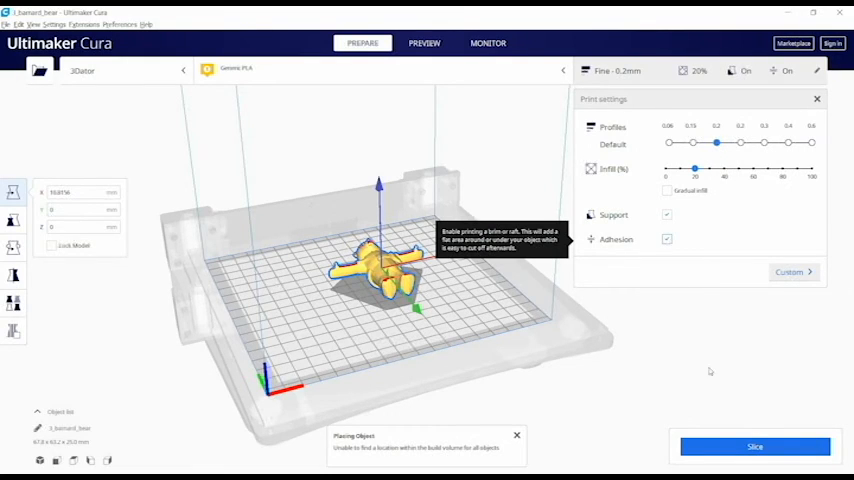
Slice the model (about 40 minutes) and save the resulting gcode file
click(754, 446)
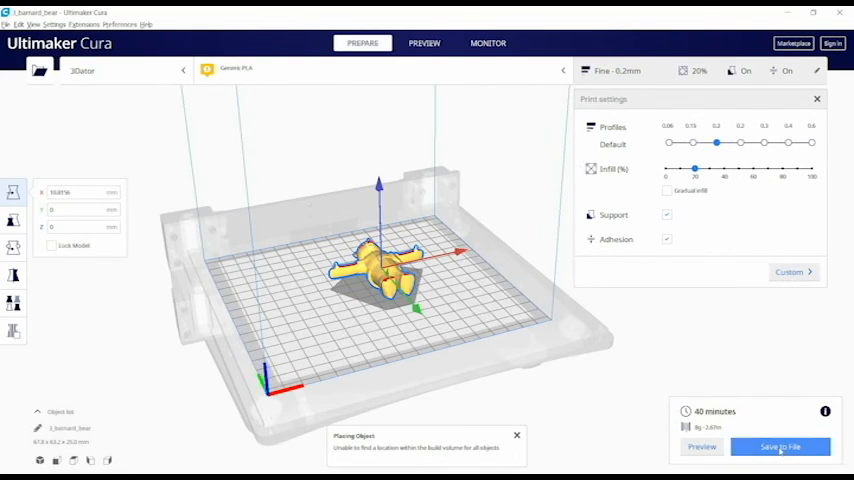
click(780, 448)
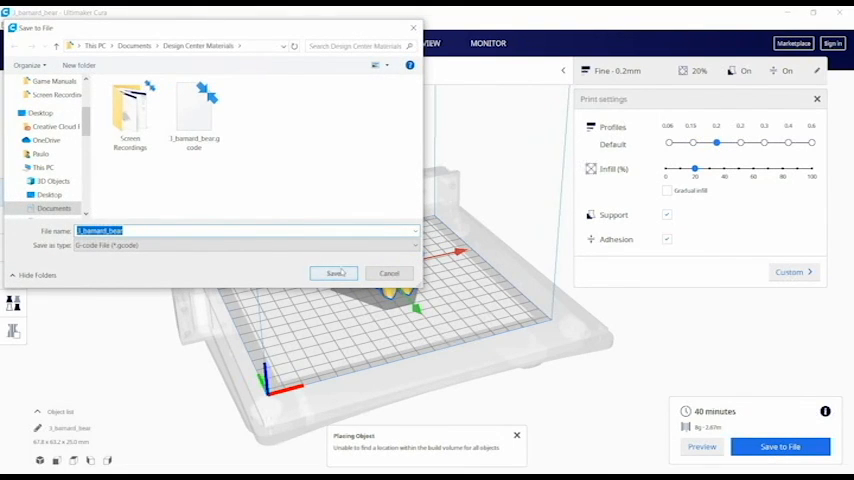
click(336, 272)
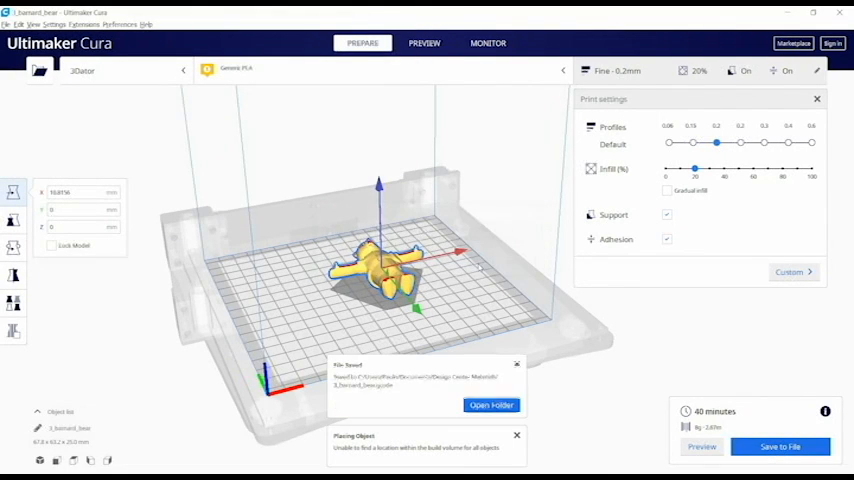